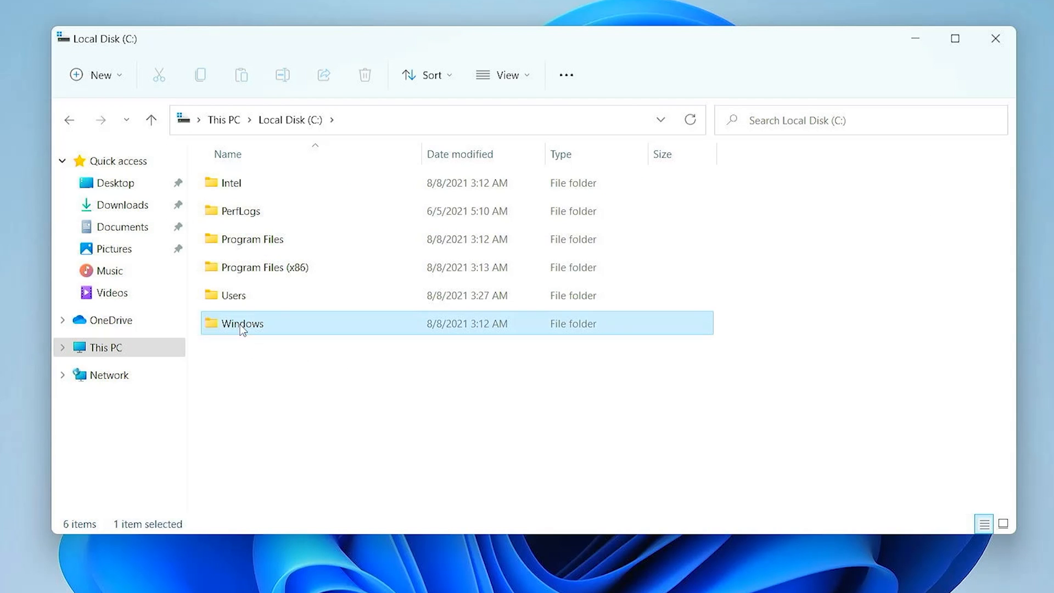
# Step: Permanently delete the System32 folder from C:\Windows, confirming Yes in the Delete Folder prompt
pyautogui.rightClick(241, 207)
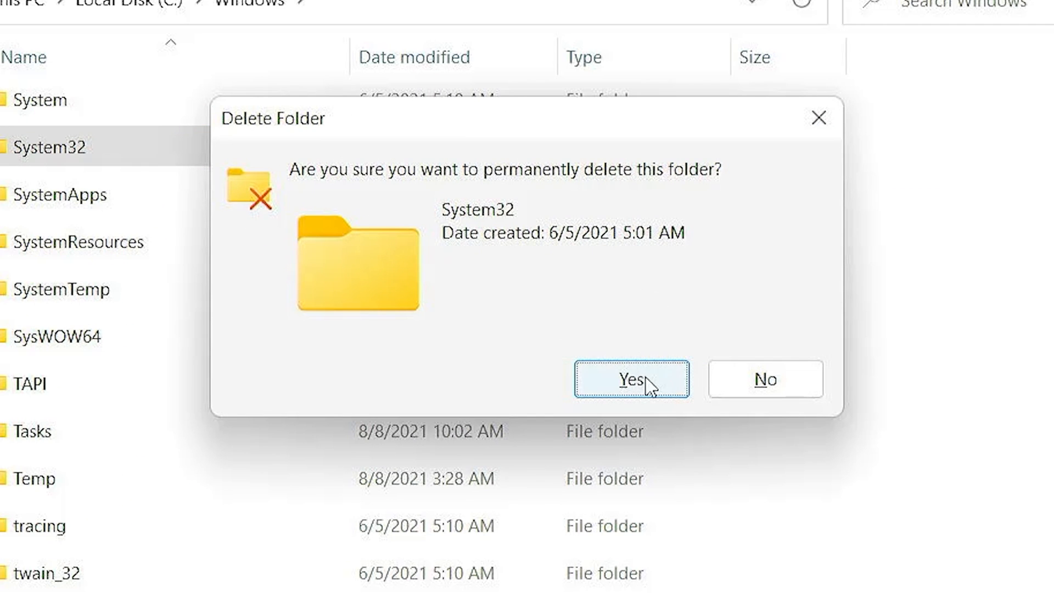
pyautogui.click(629, 378)
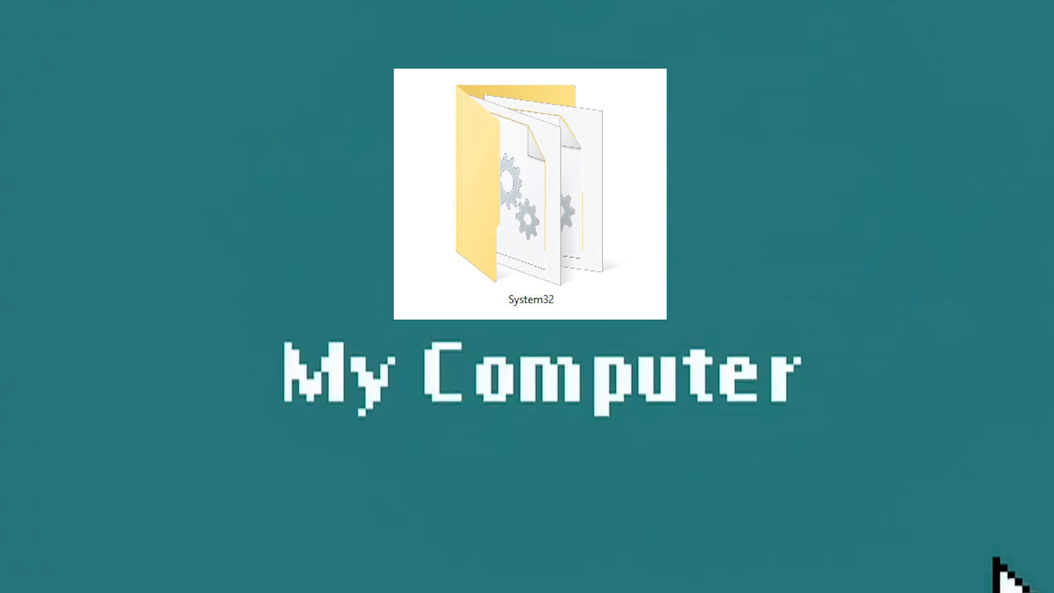